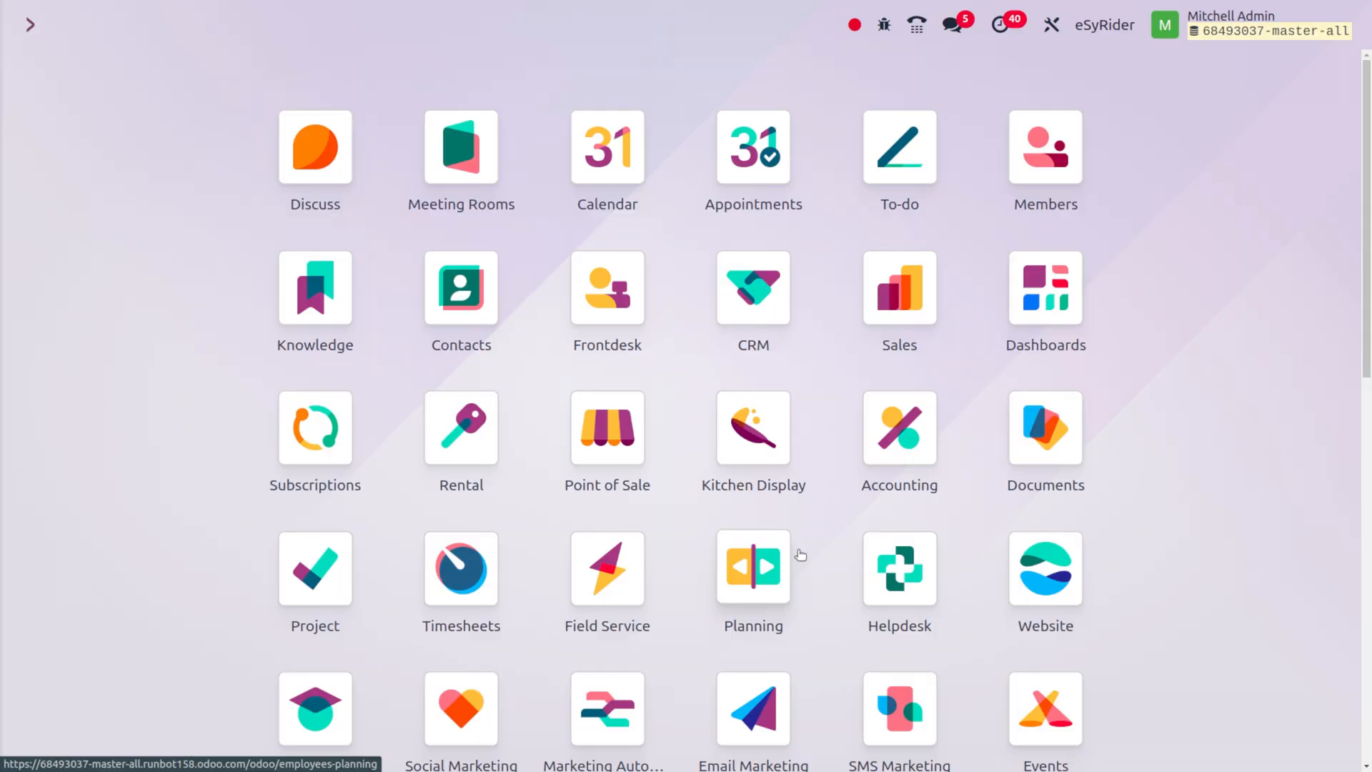
# Open the Sales app to show the quotations list filtered to My Quotations
pyautogui.click(899, 287)
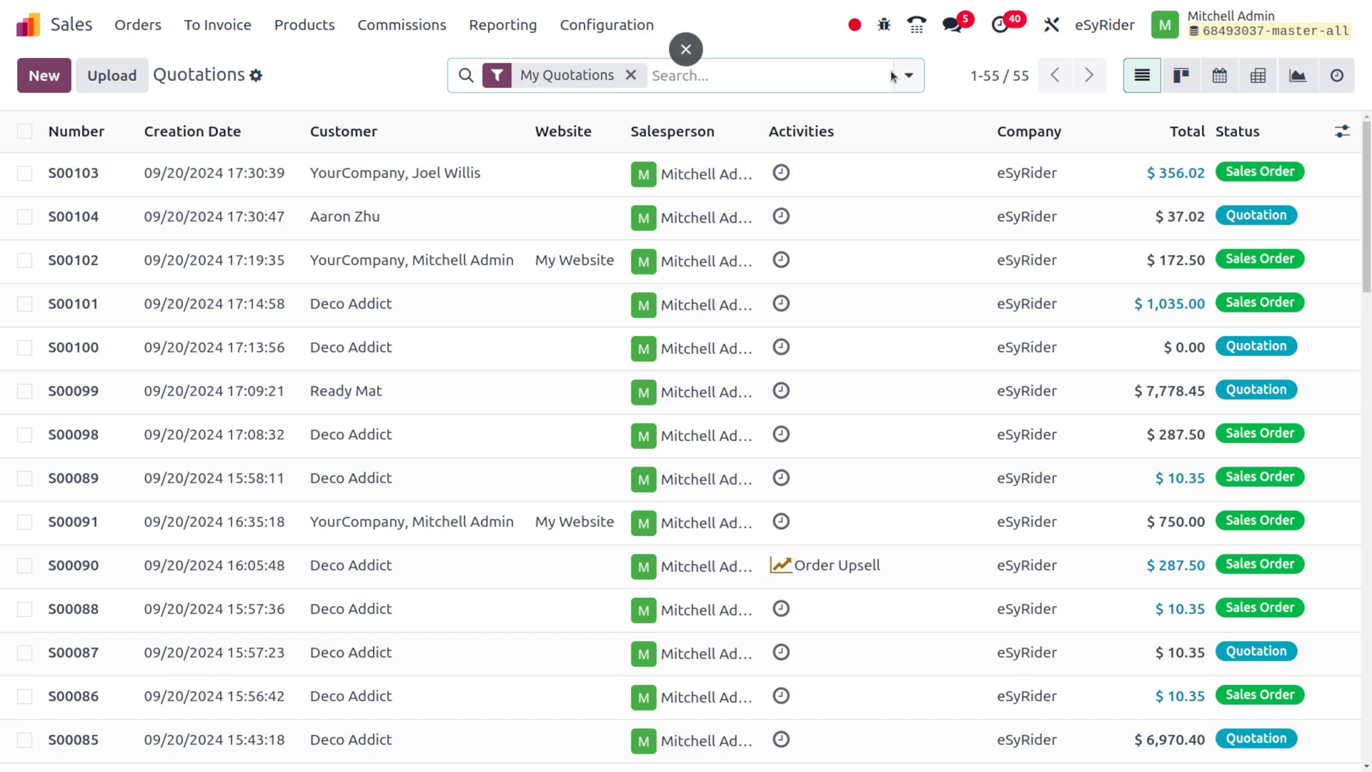
# Add the Sales Orders filter alongside My Quotations, leaving 47 confirmed orders
pyautogui.click(908, 75)
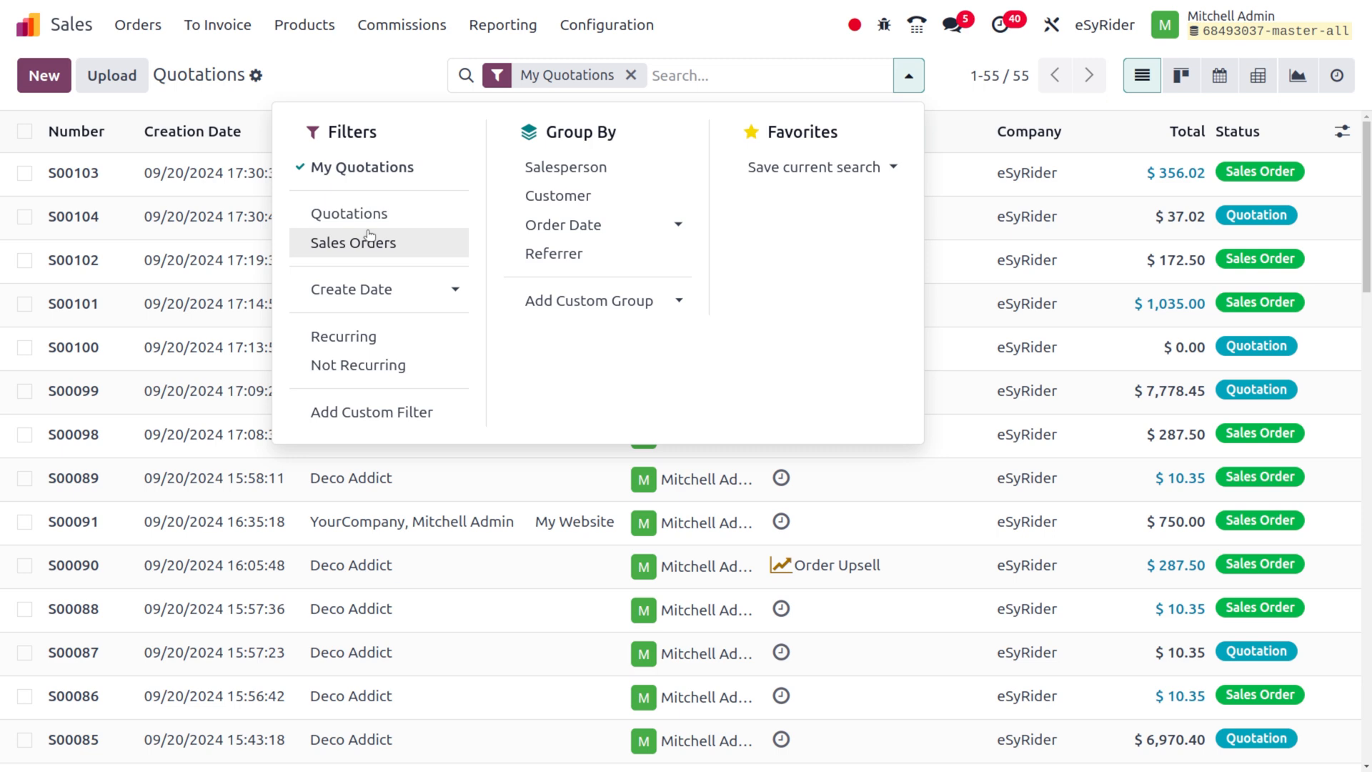
pyautogui.click(351, 243)
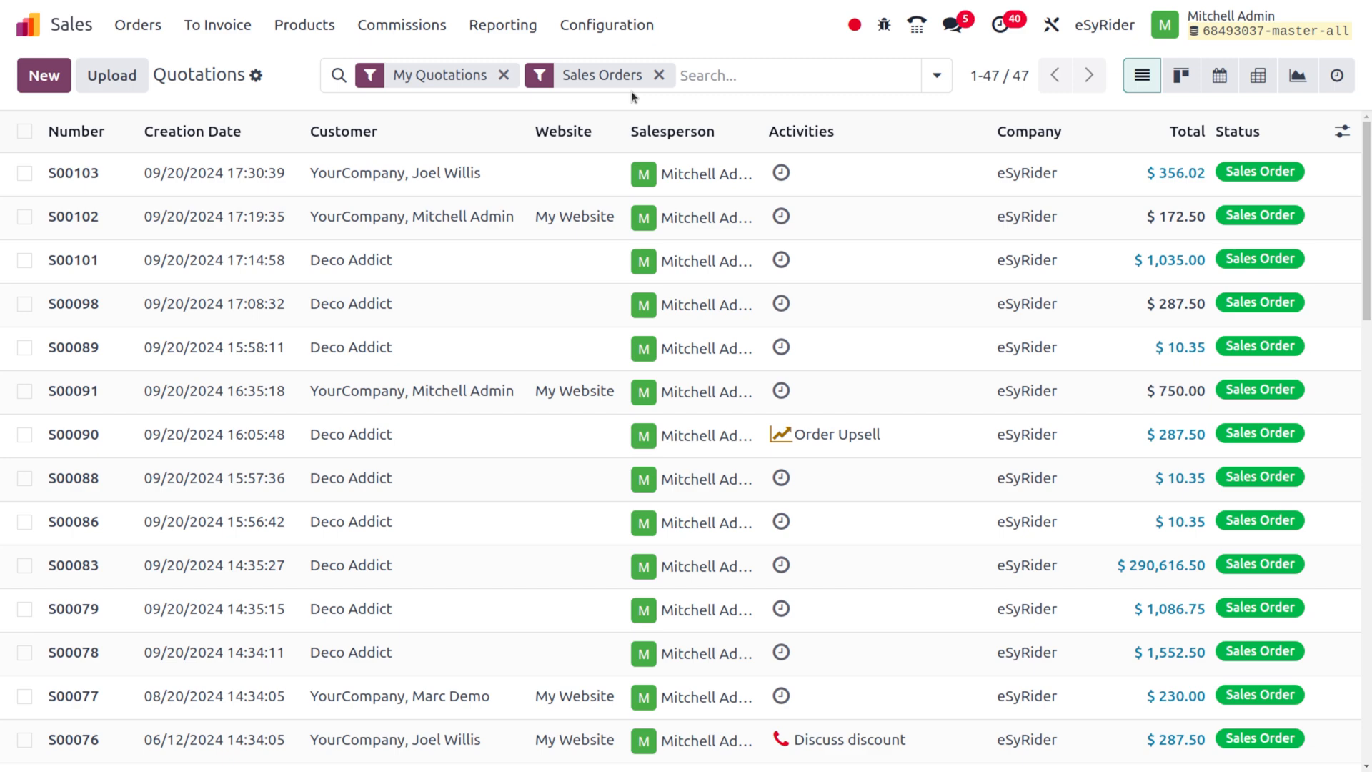
pyautogui.moveTo(634, 610)
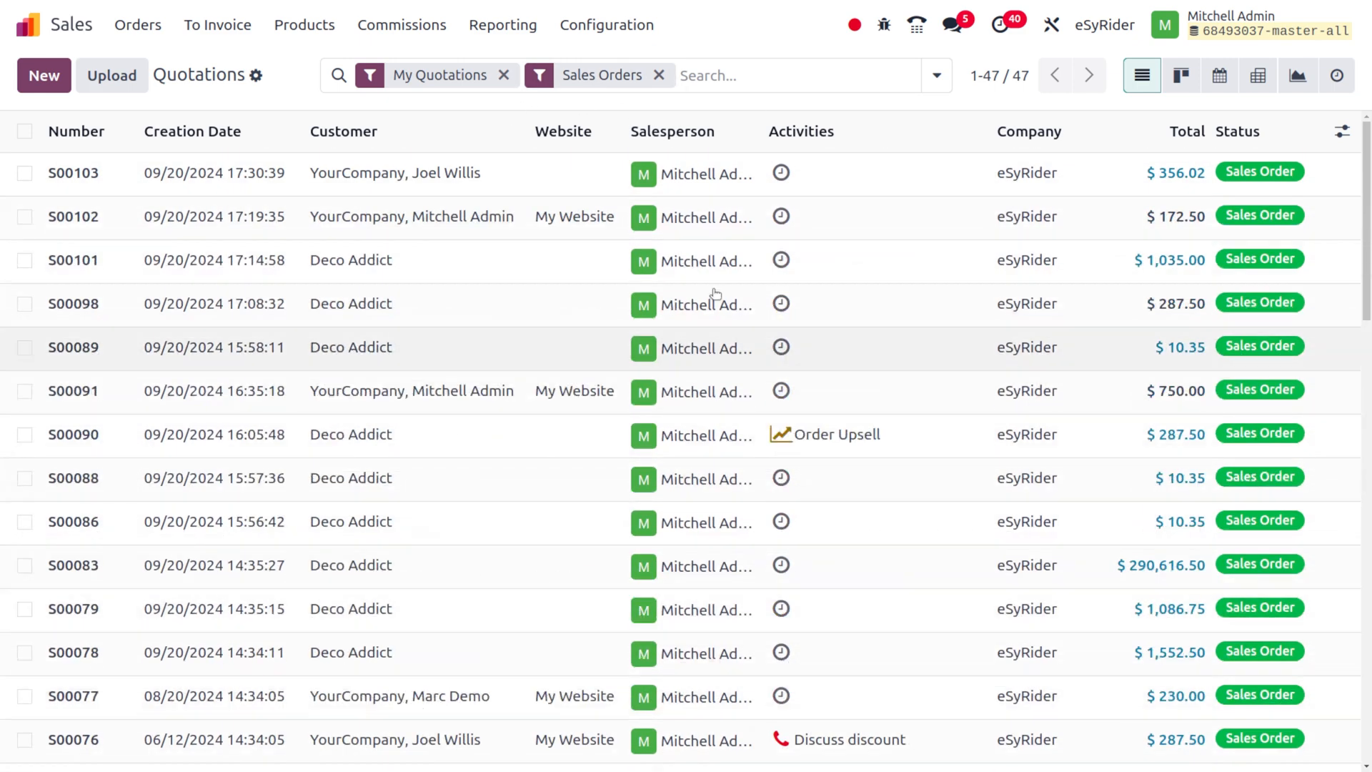
# Go to Configuration > Tags showing 11 tags, then bring up the browser context menu
pyautogui.click(606, 25)
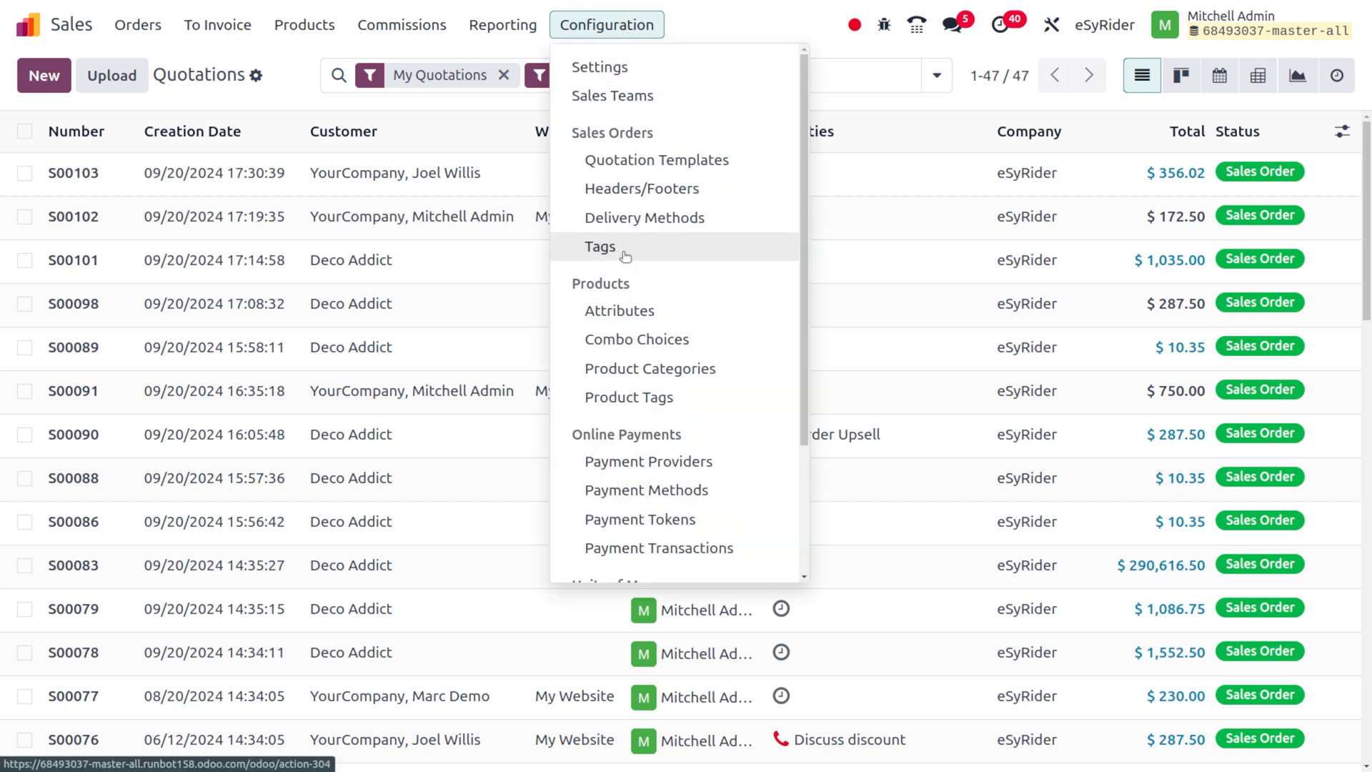
pyautogui.click(600, 246)
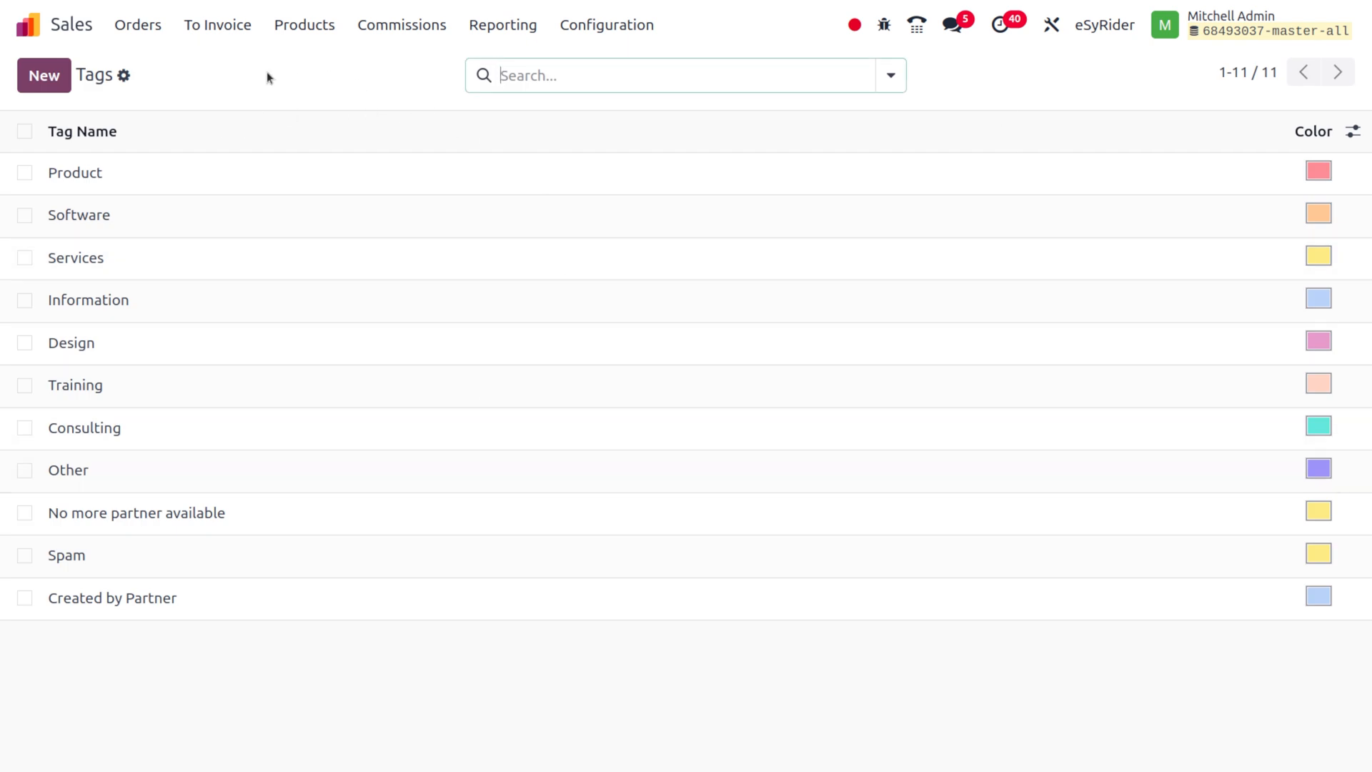
pyautogui.rightClick(268, 76)
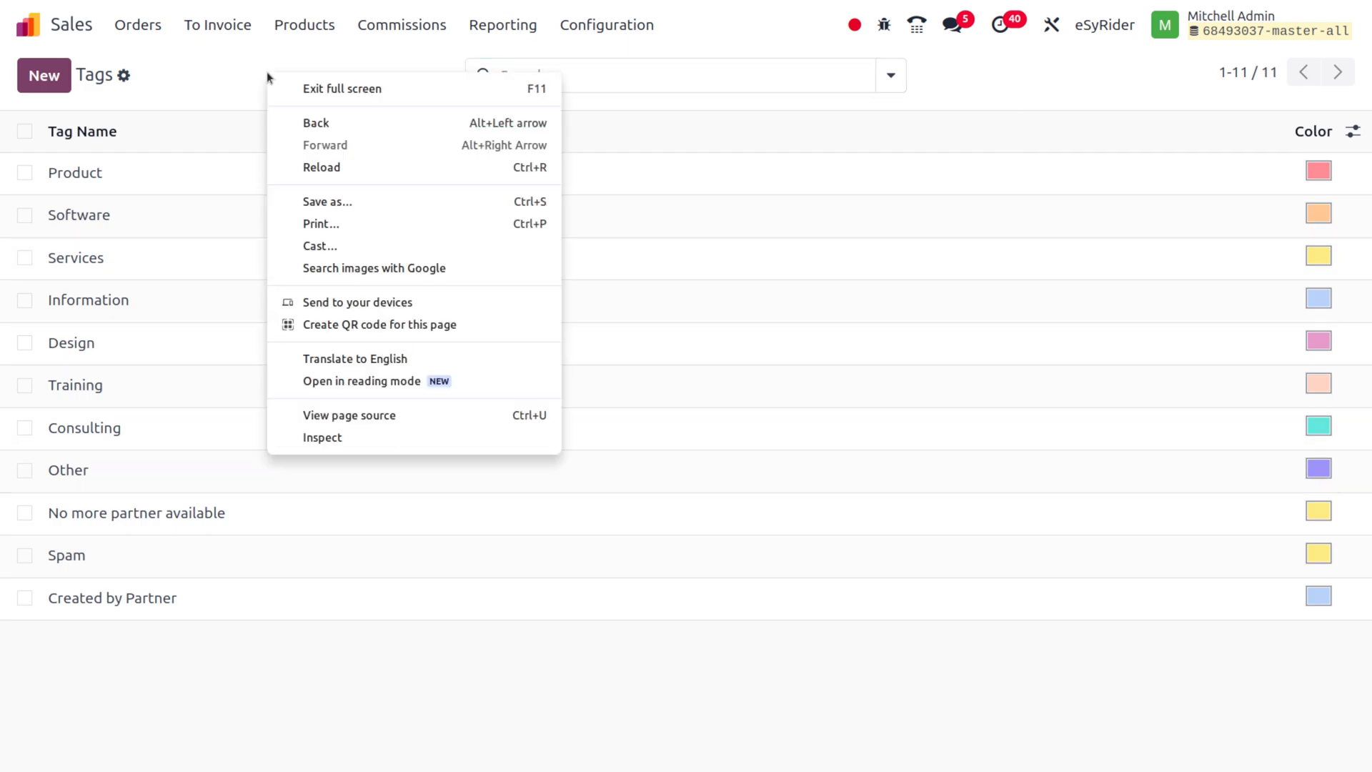
pyautogui.moveTo(306, 123)
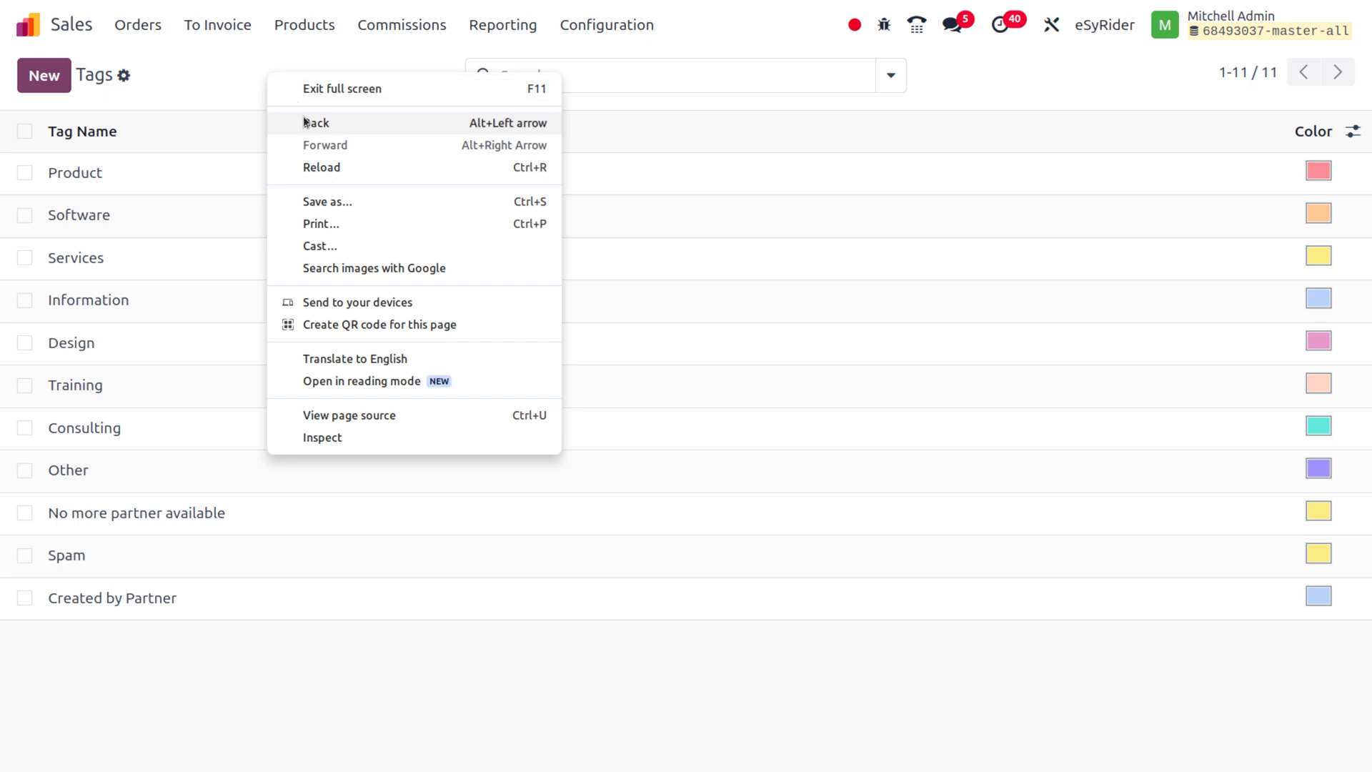